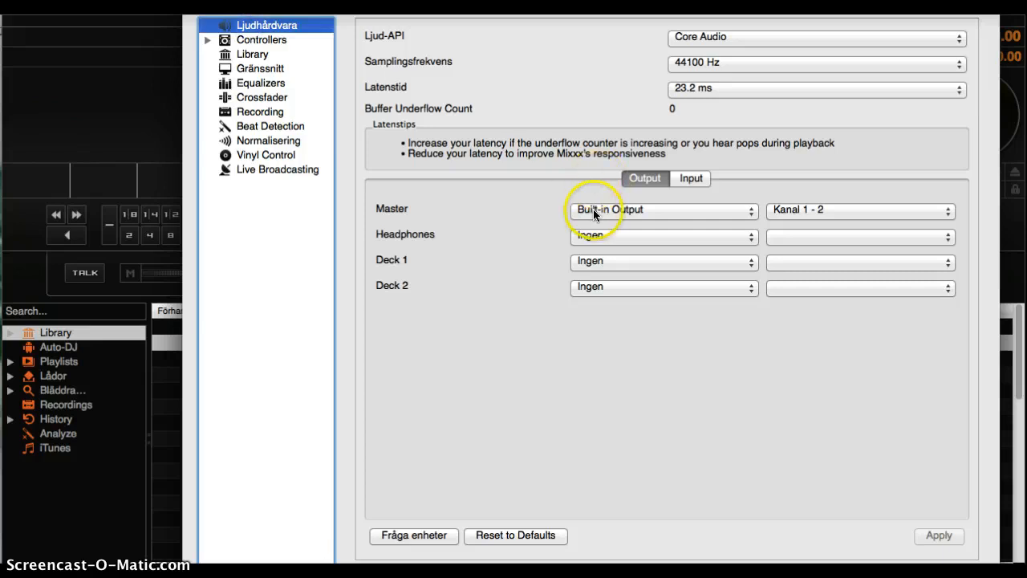
pyautogui.moveTo(604, 235)
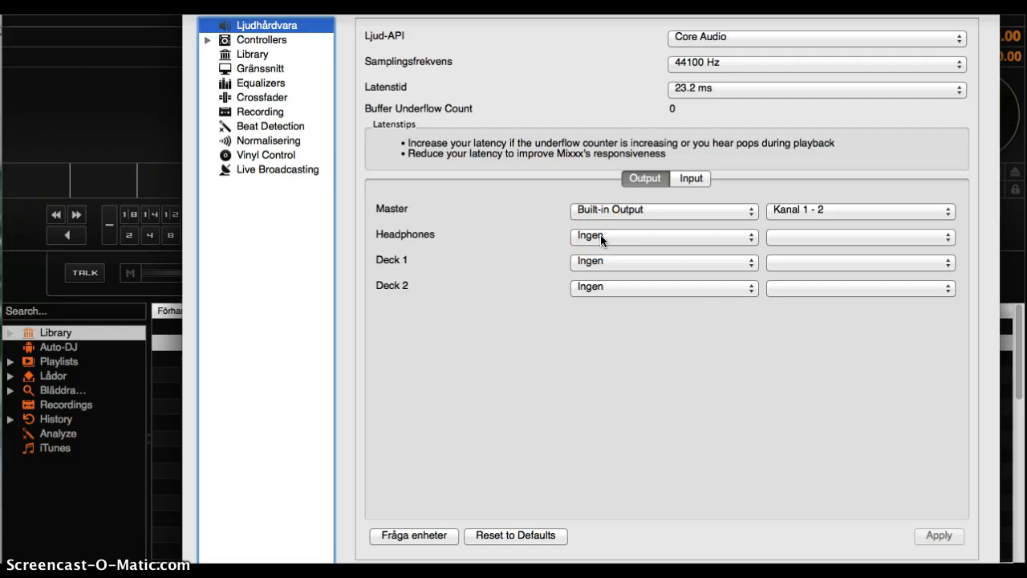
# Route Headphones to Built-in Output channels 1–2, keeping Master on Built-in Output
pyautogui.click(663, 237)
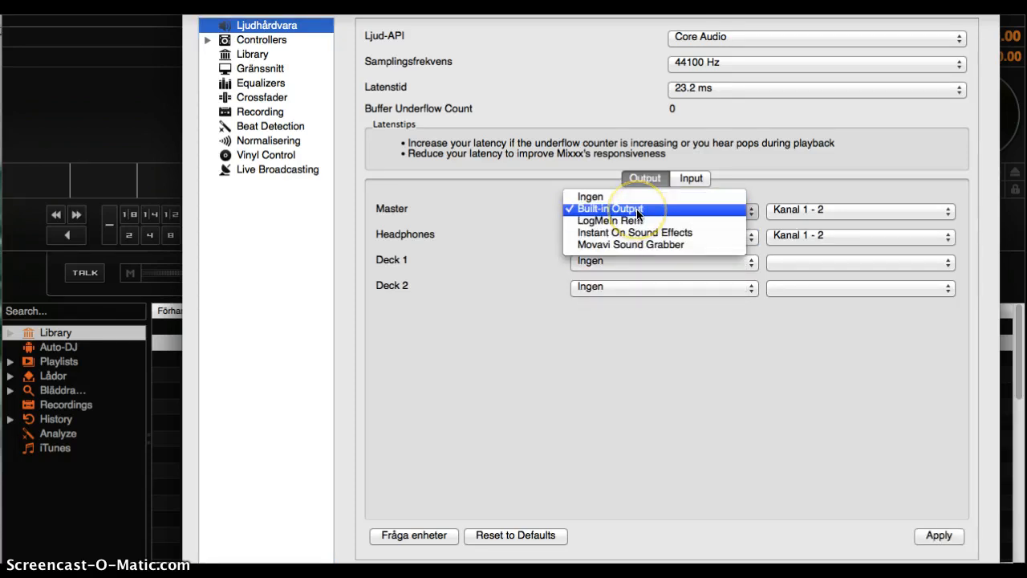
pyautogui.moveTo(620, 197)
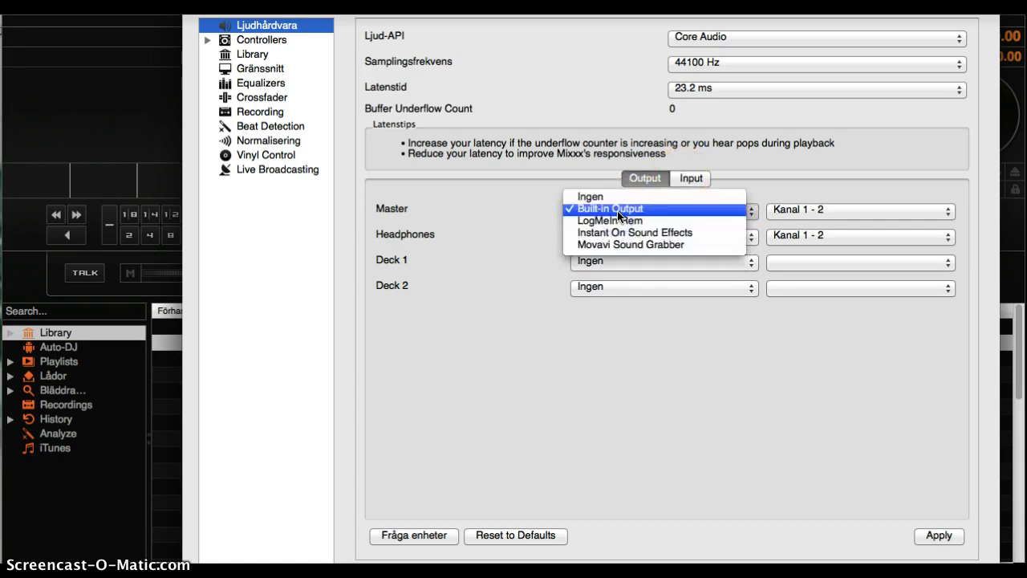
pyautogui.moveTo(598, 199)
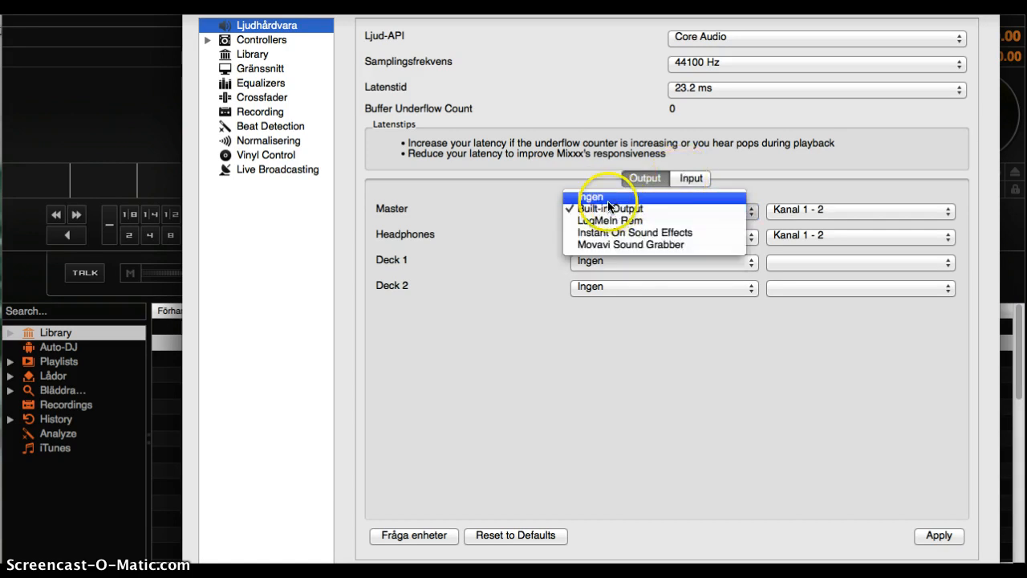
pyautogui.moveTo(606, 220)
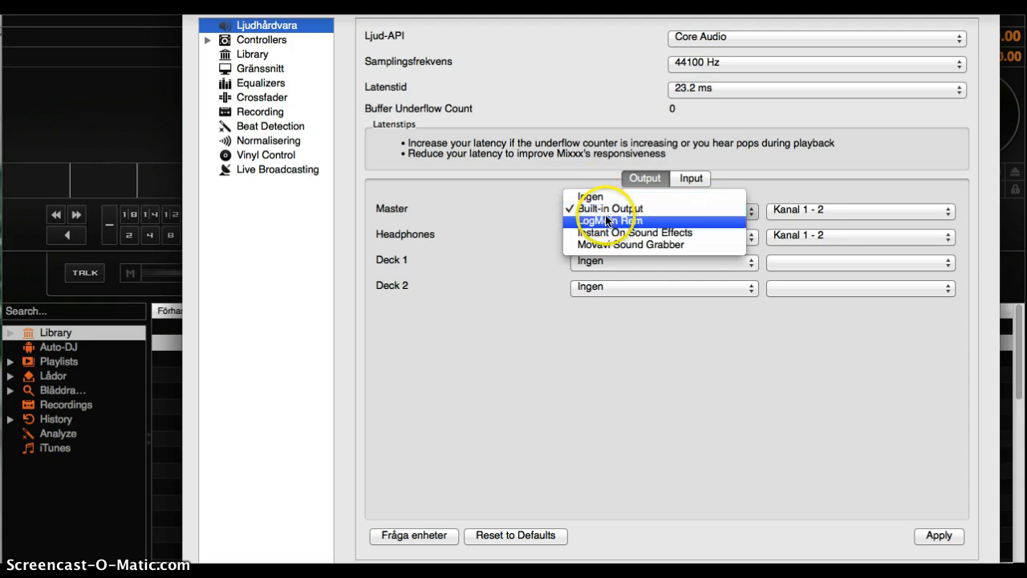
pyautogui.click(614, 208)
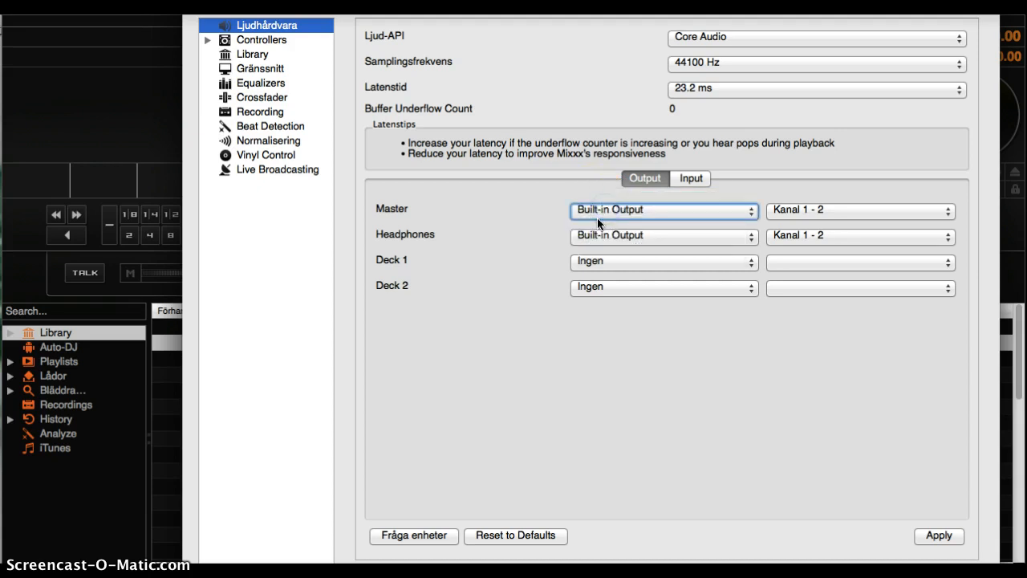
pyautogui.click(664, 210)
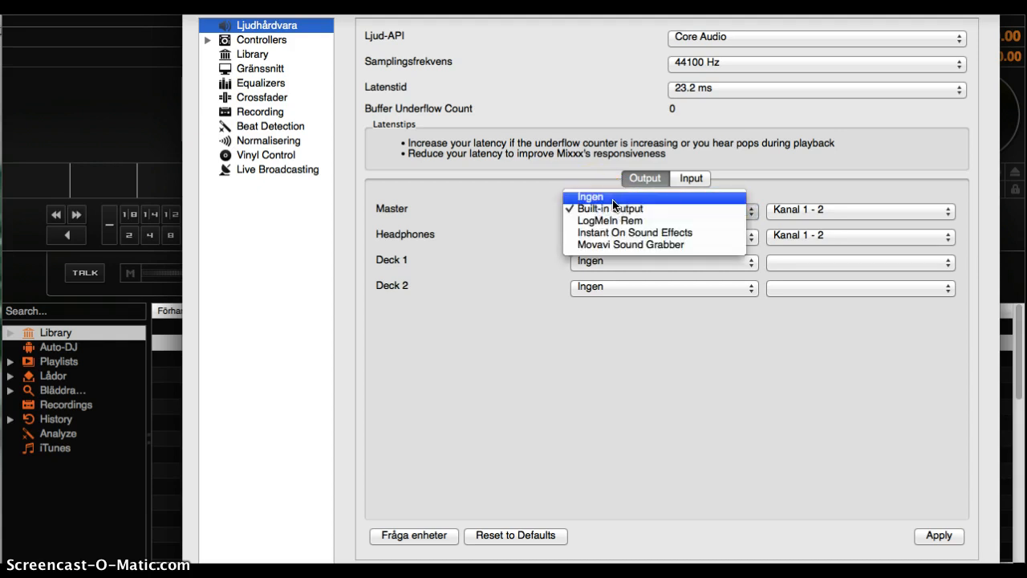
pyautogui.click(610, 208)
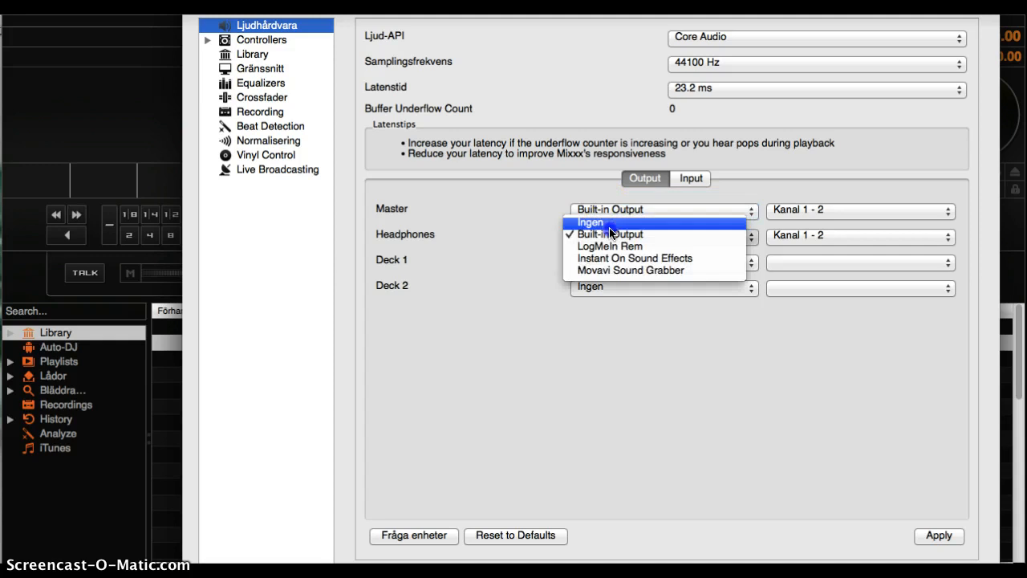
# Set the Microphone input to Built-in Microphone, Channel 1, and apply
pyautogui.click(691, 178)
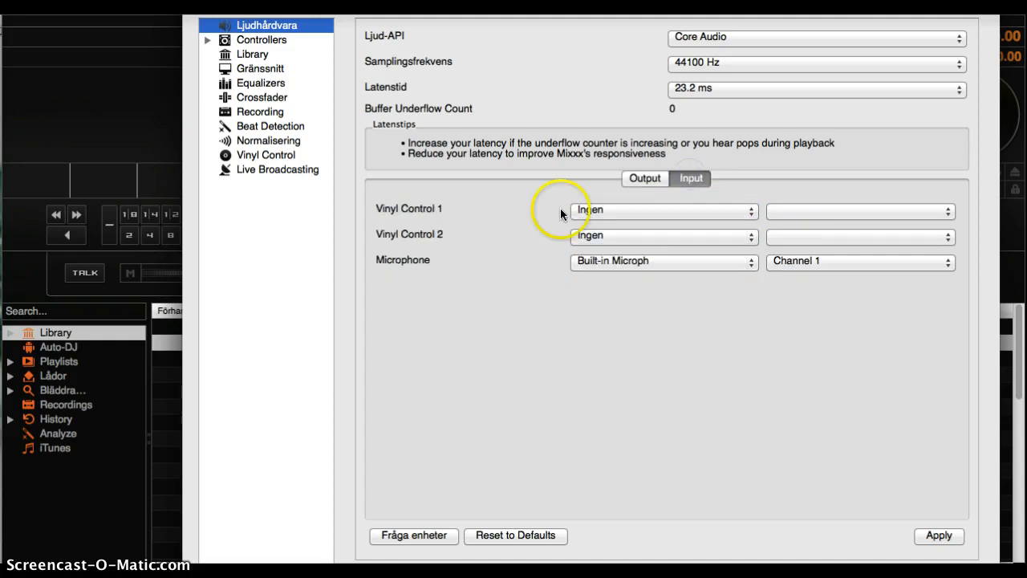
pyautogui.click(663, 260)
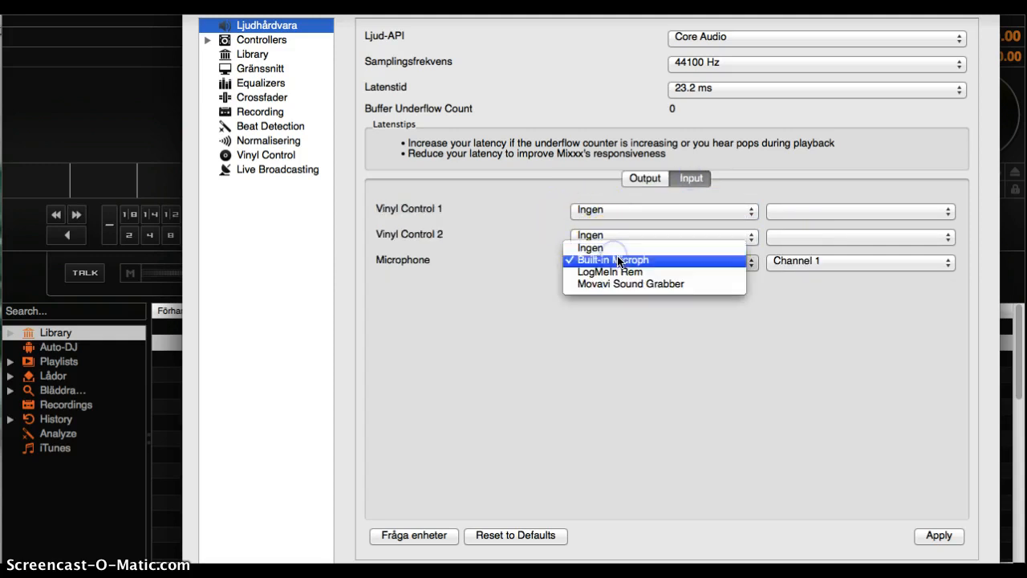
pyautogui.click(620, 260)
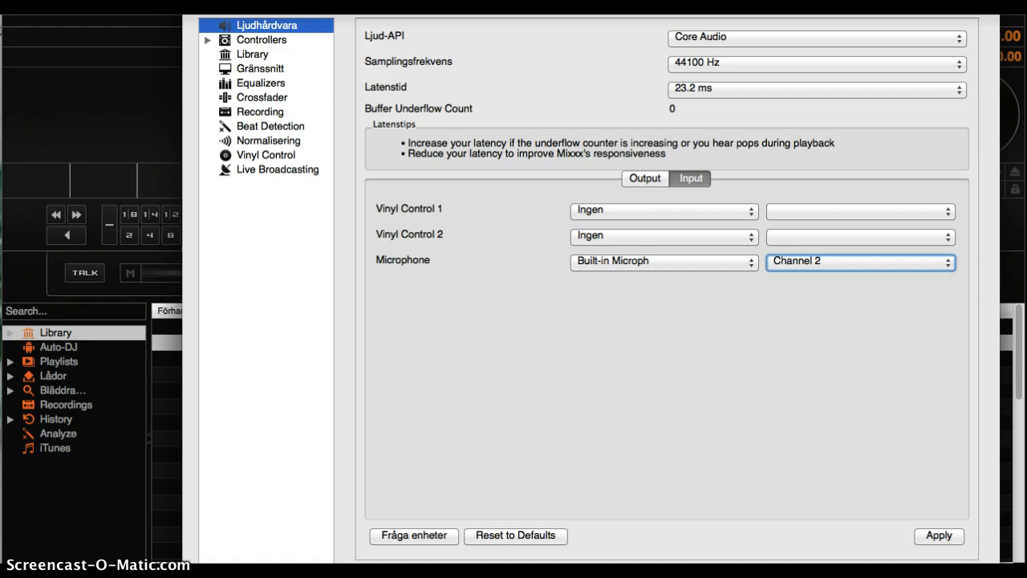
pyautogui.click(868, 263)
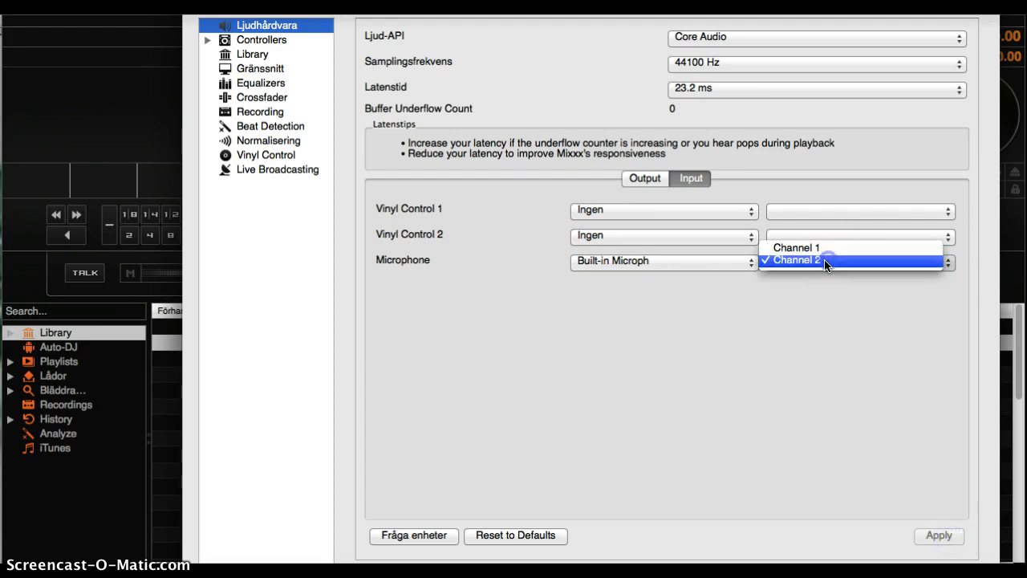
pyautogui.click(796, 248)
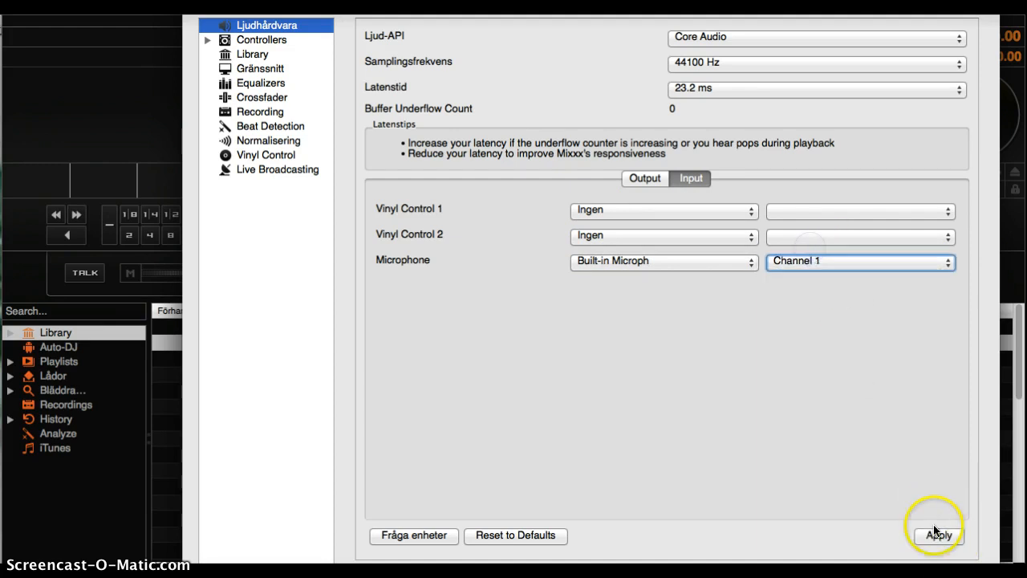
pyautogui.click(939, 536)
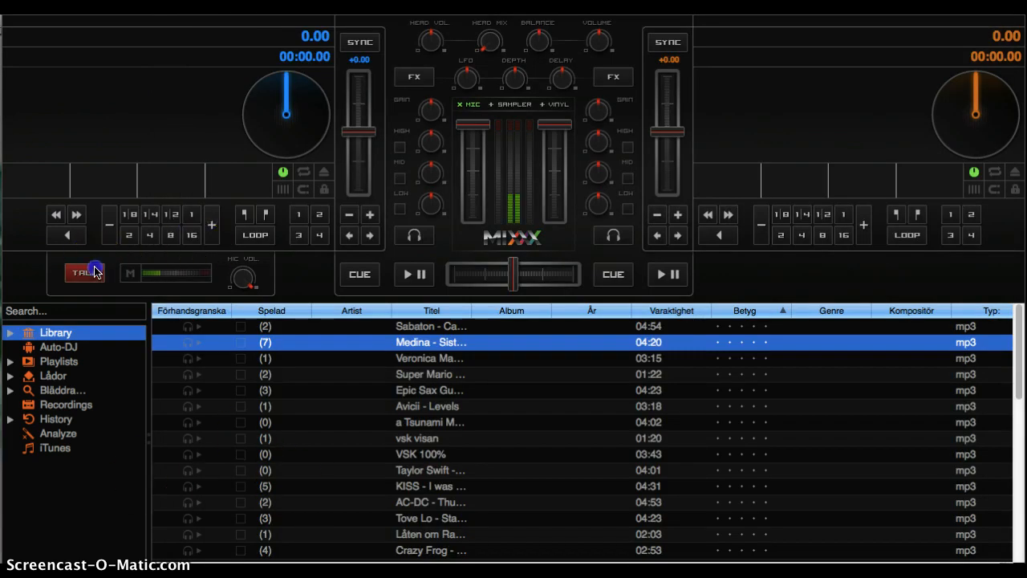
# Toggle the microphone TALK button off and back on
pyautogui.click(80, 272)
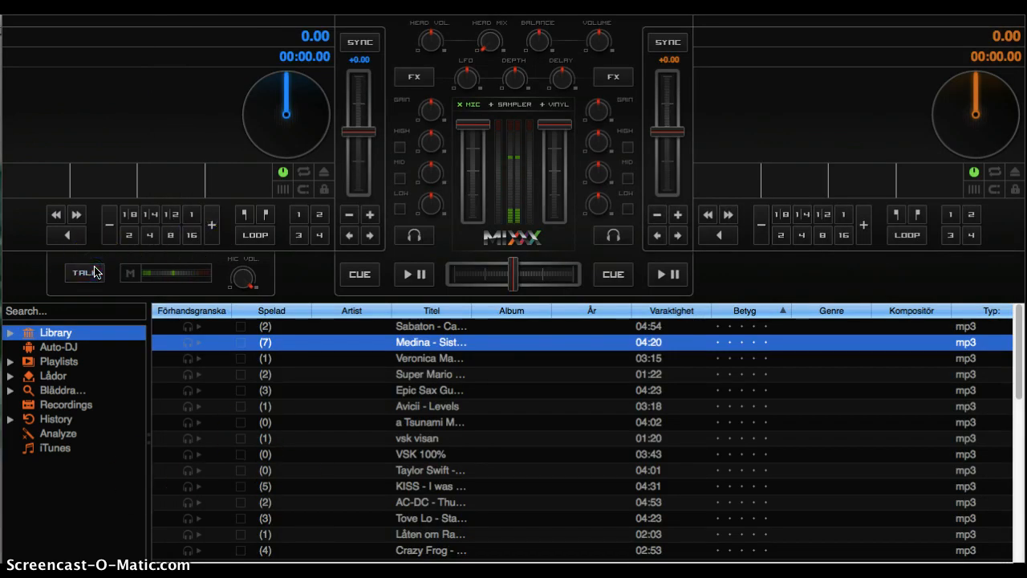
pyautogui.click(84, 273)
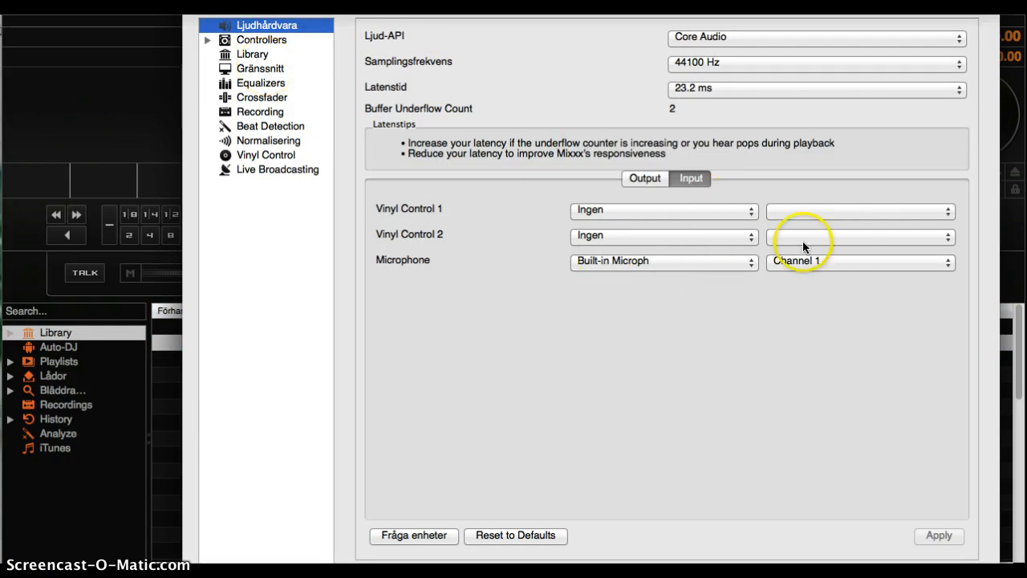
# Set Headphones to Built-in Output, apply, and close Preferences
pyautogui.click(664, 261)
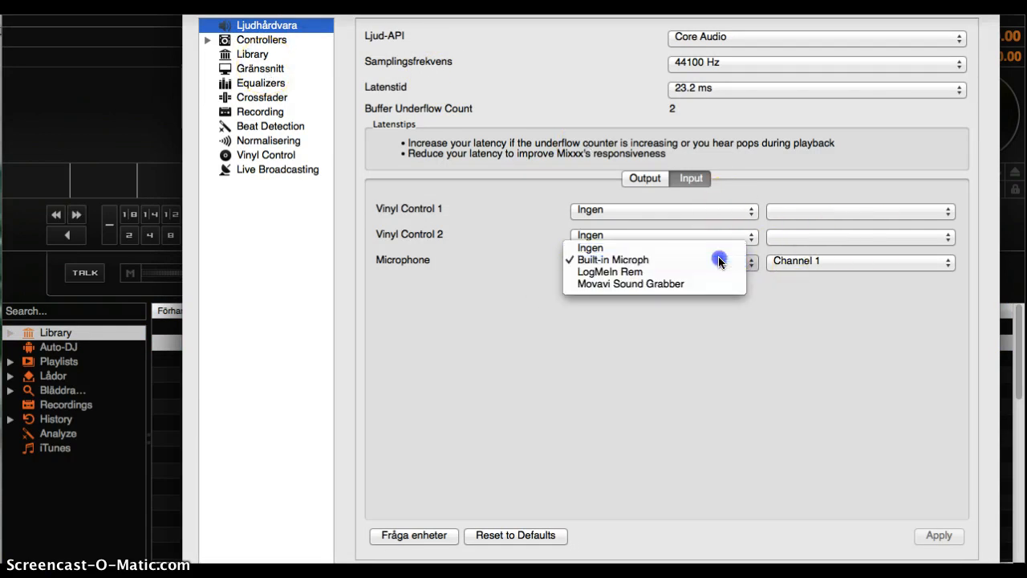
pyautogui.click(644, 178)
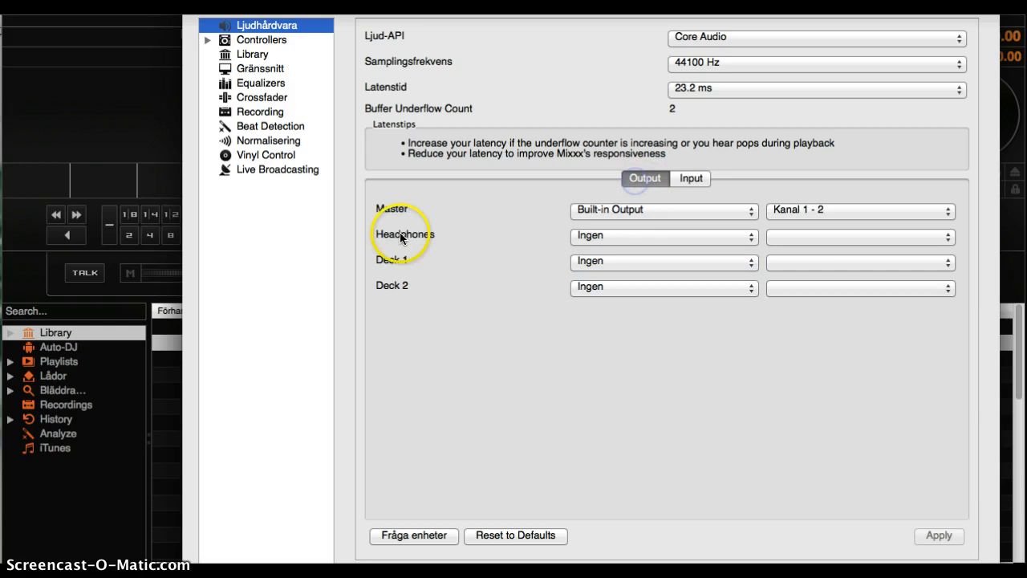
pyautogui.click(663, 235)
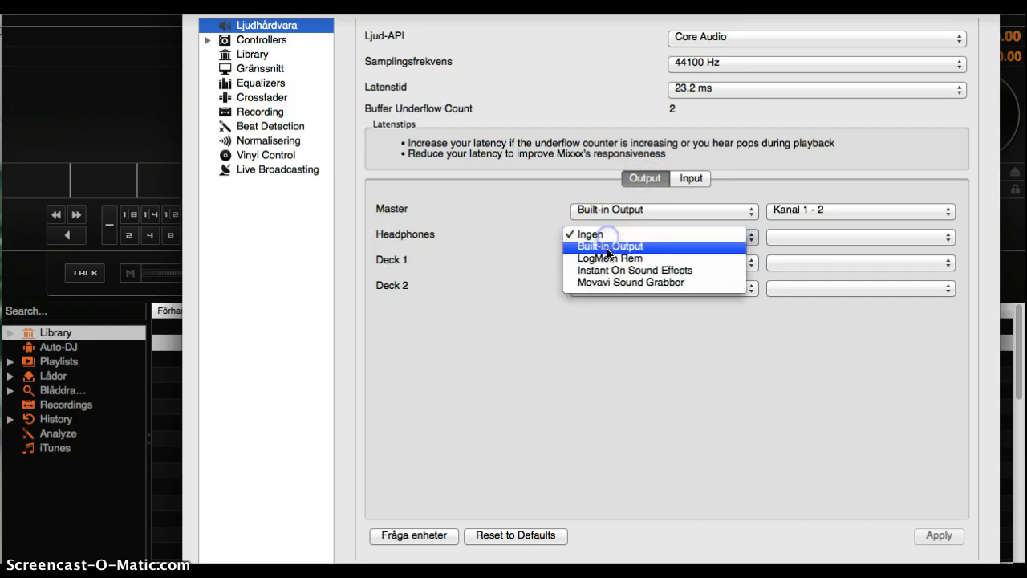
pyautogui.click(609, 245)
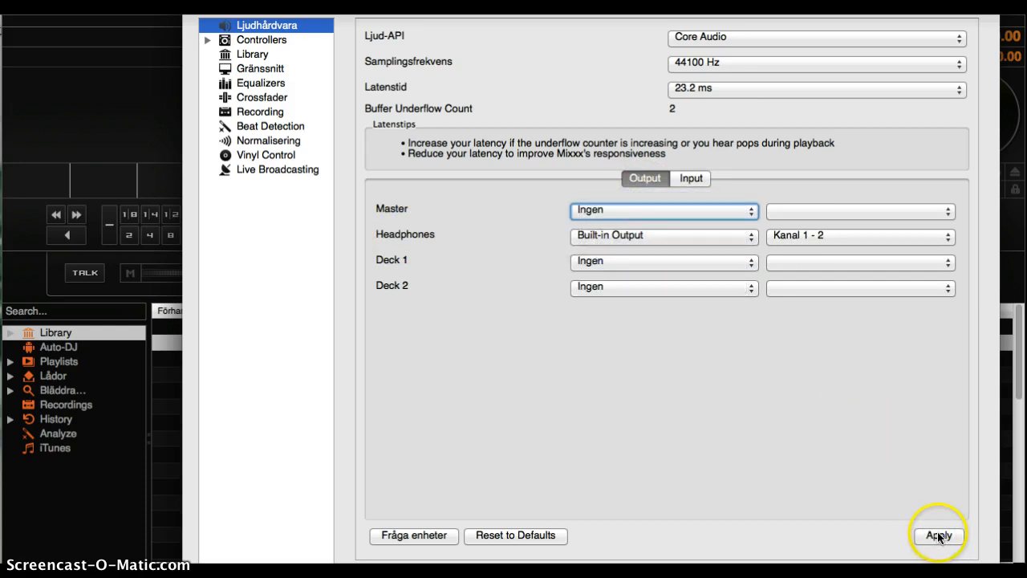
pyautogui.click(939, 535)
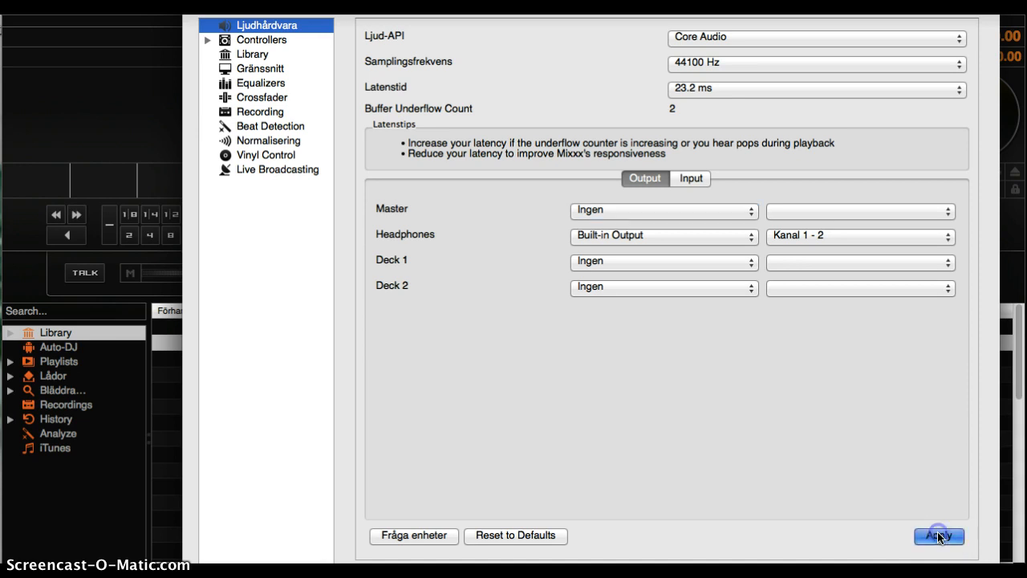
pyautogui.click(935, 537)
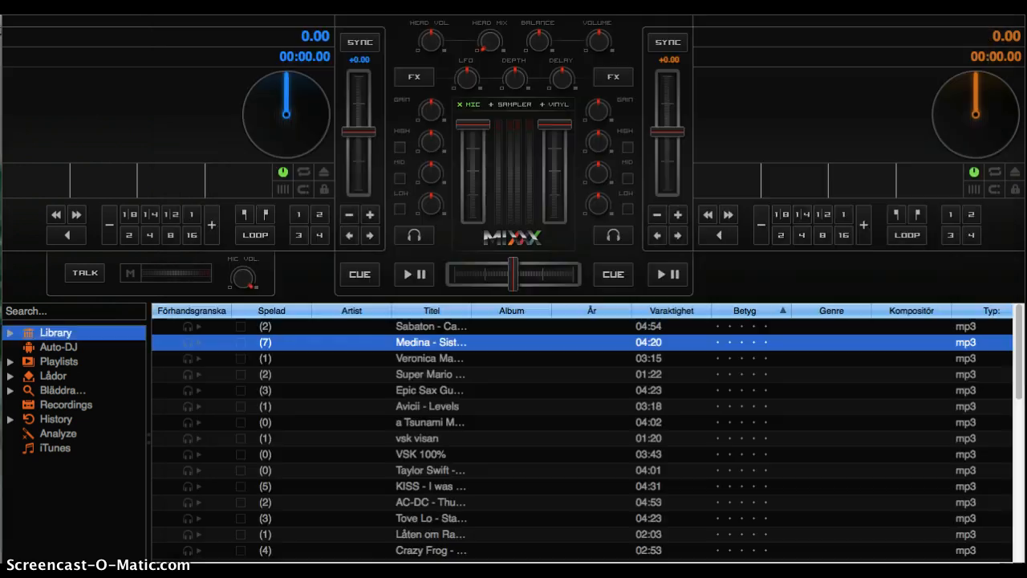
# Turn on microphone talkover with the TALK button
pyautogui.click(84, 272)
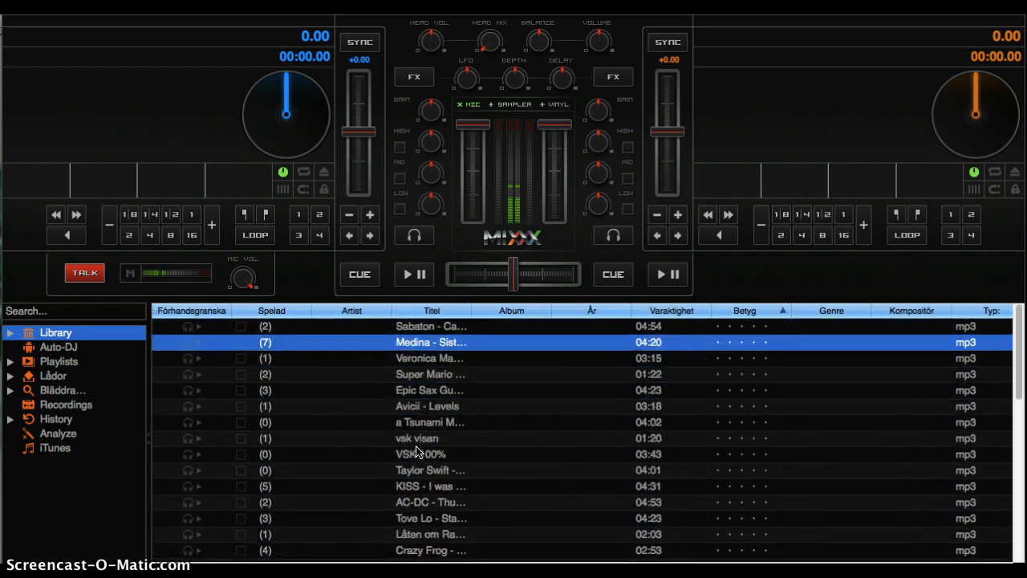
# Load Avicii - Levels from the library onto deck 1 and play it
pyautogui.click(427, 406)
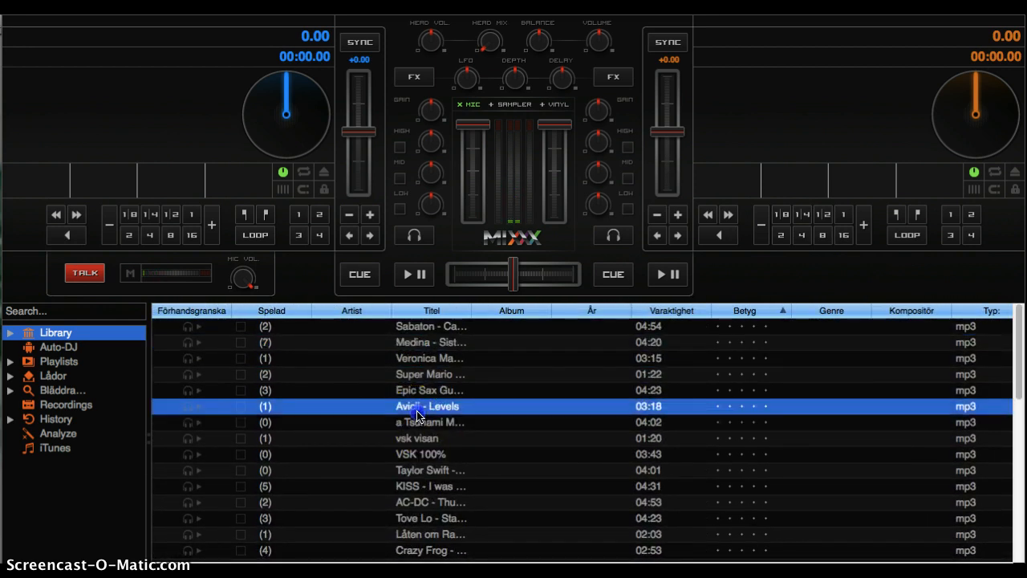
pyautogui.click(412, 274)
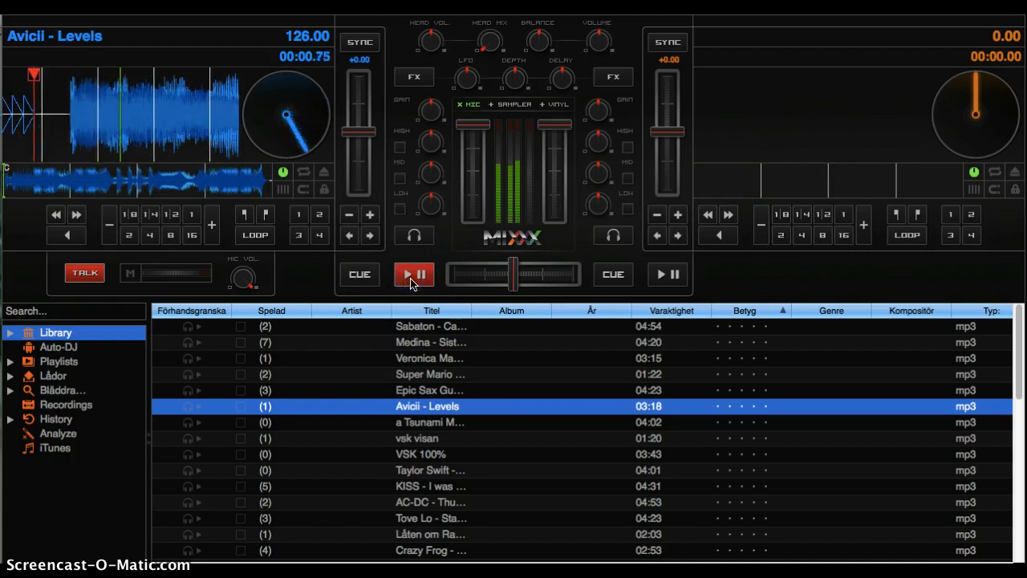
pyautogui.click(413, 274)
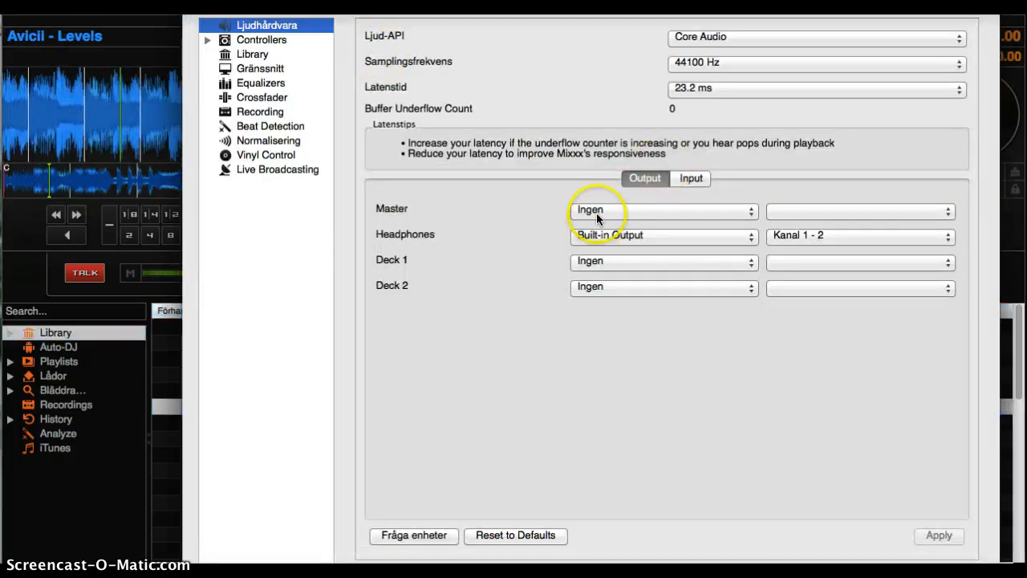
# Set Master to Built-in Output, dismiss the channel conflict, unassign Headphones, and apply
pyautogui.click(664, 210)
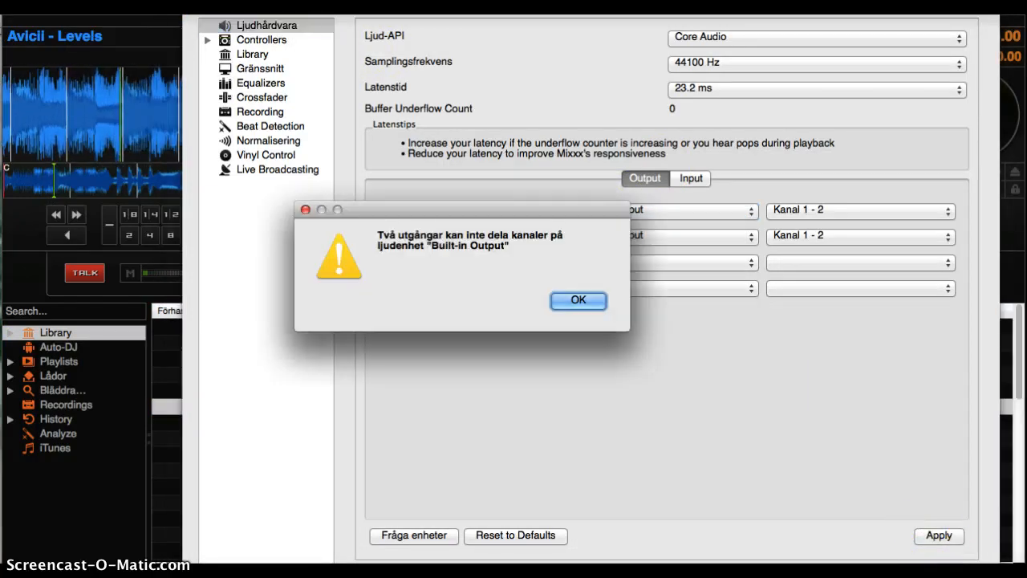
pyautogui.click(578, 300)
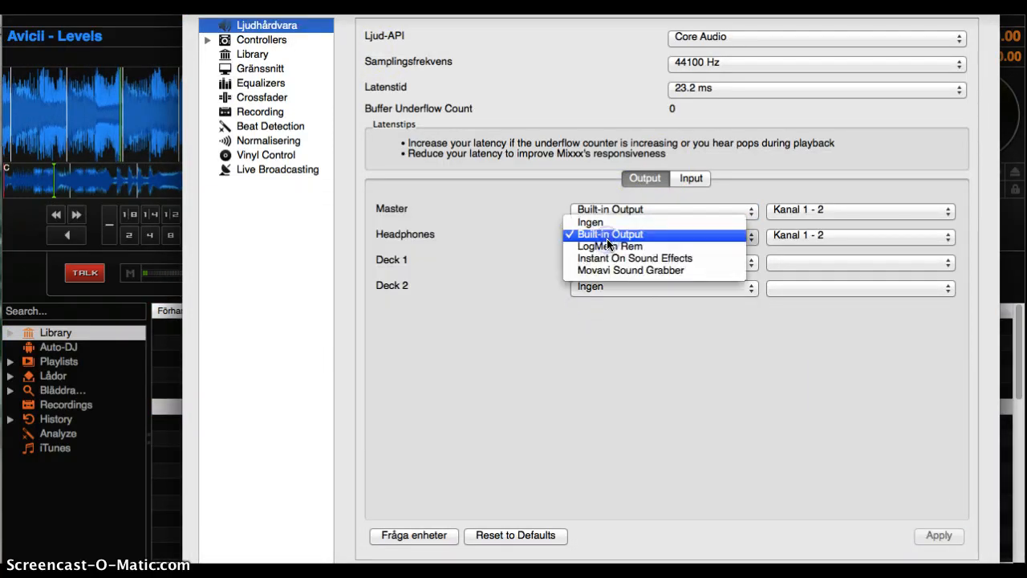
pyautogui.click(590, 222)
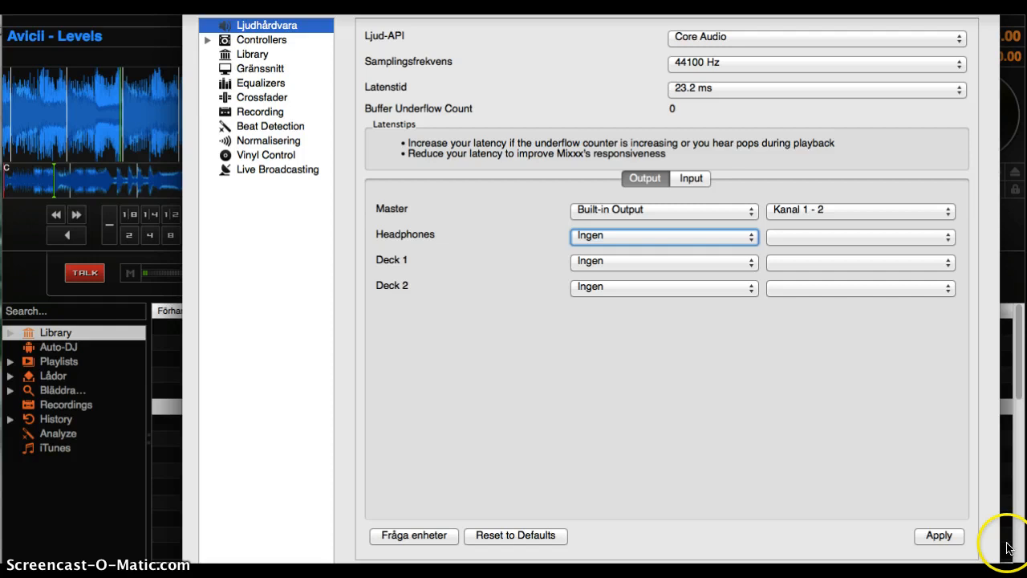
pyautogui.click(939, 536)
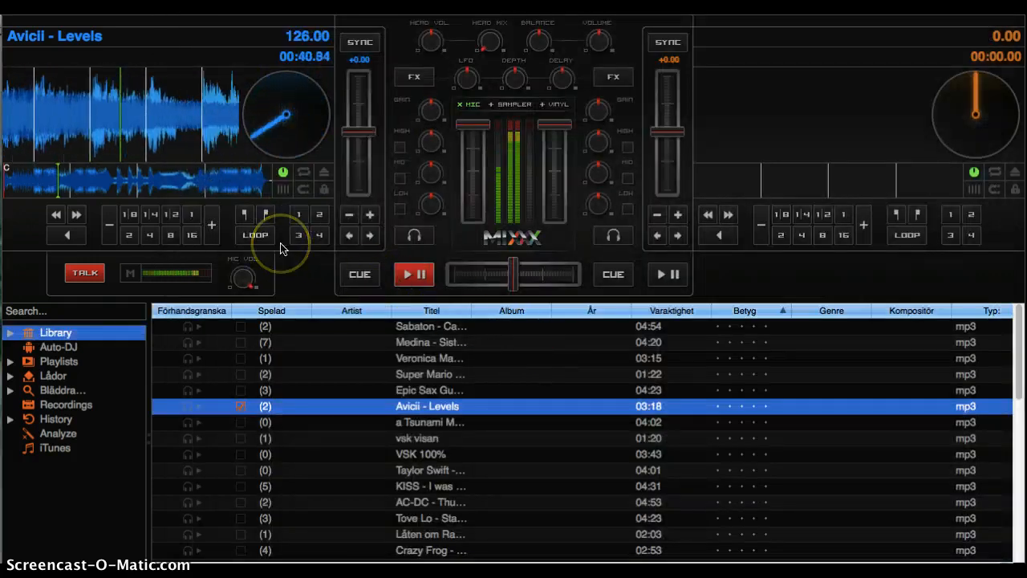
pyautogui.moveTo(193, 202)
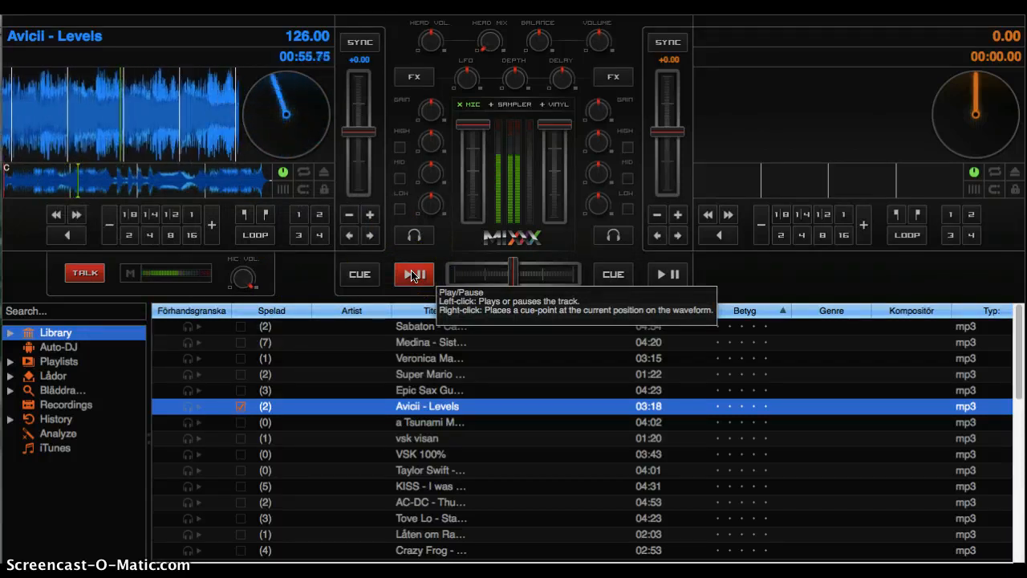
pyautogui.click(413, 274)
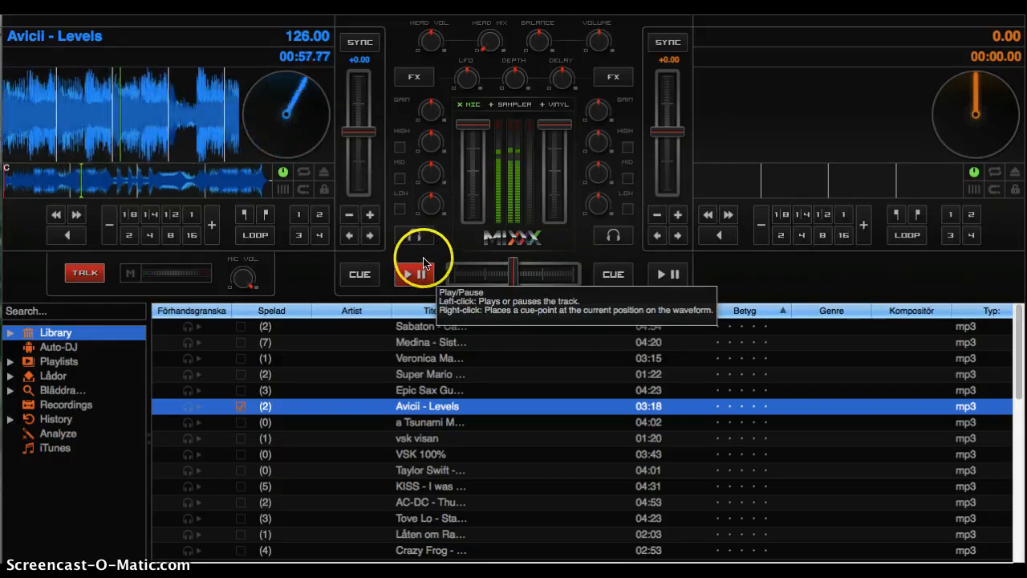